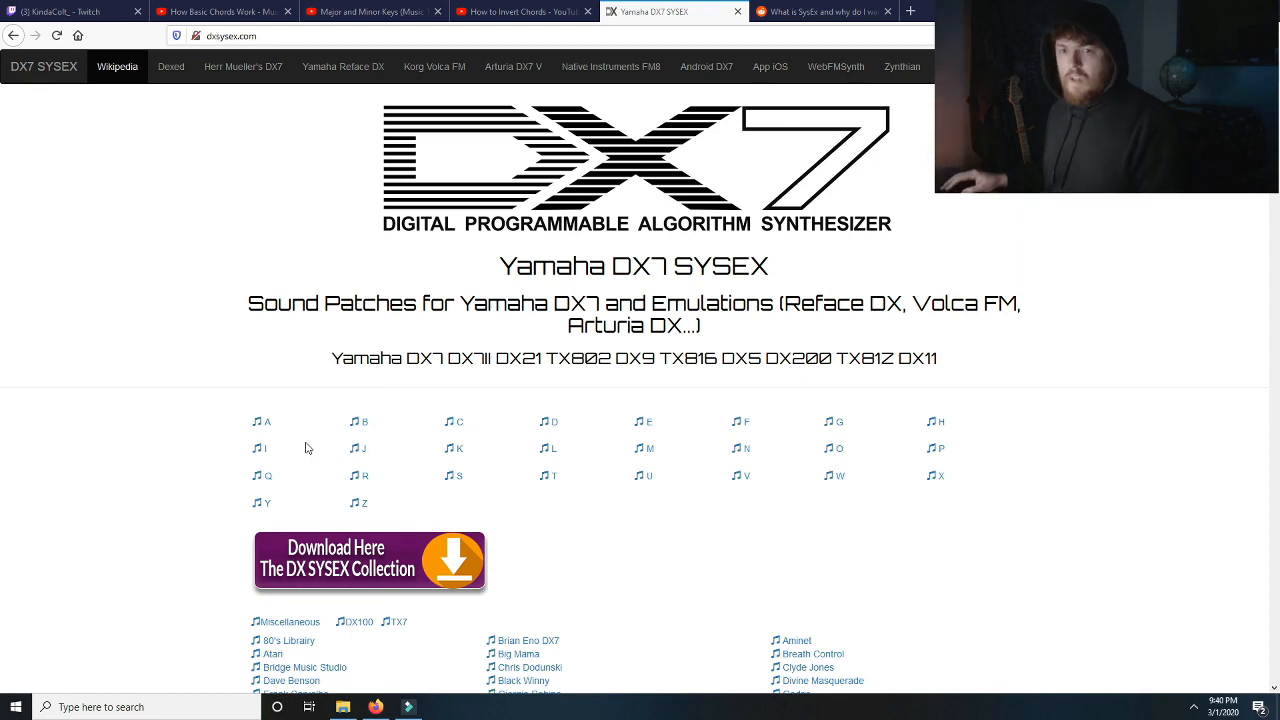
- Start downloading the Dxbasic.syx bank from the dxsysex.com Yamaha DX7 library
scroll(down, 3)
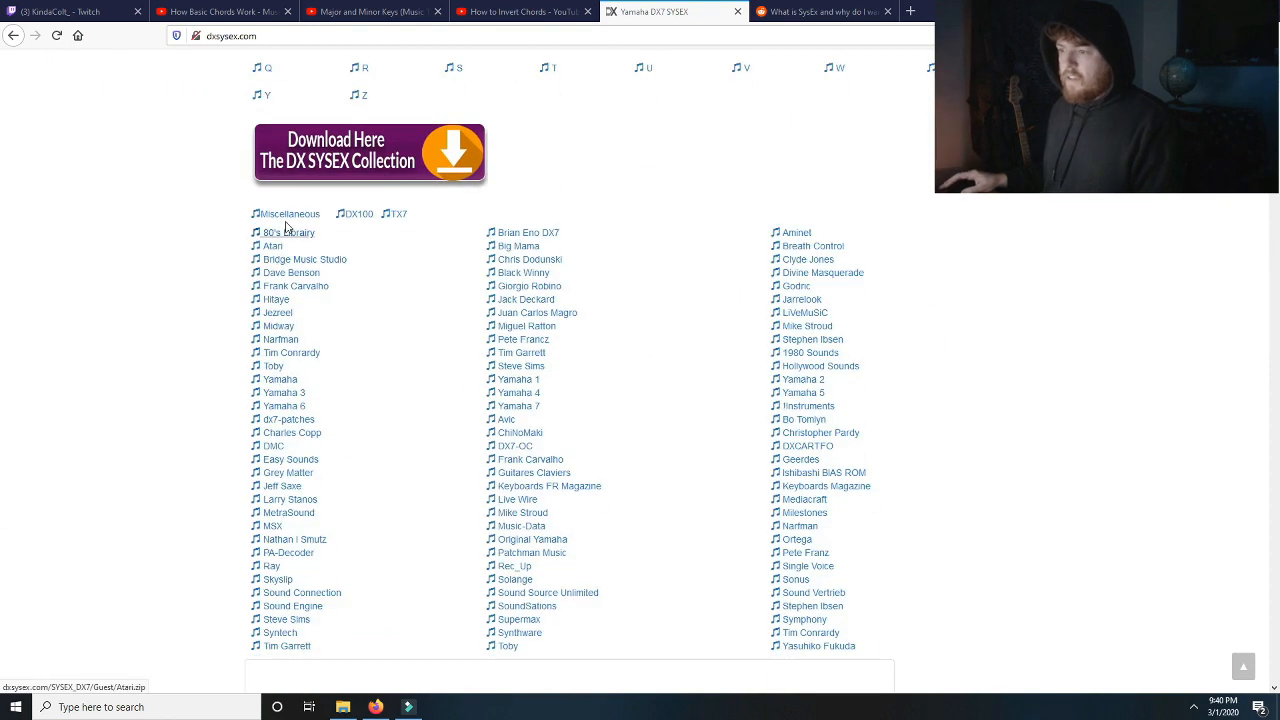
mouse_move(516, 476)
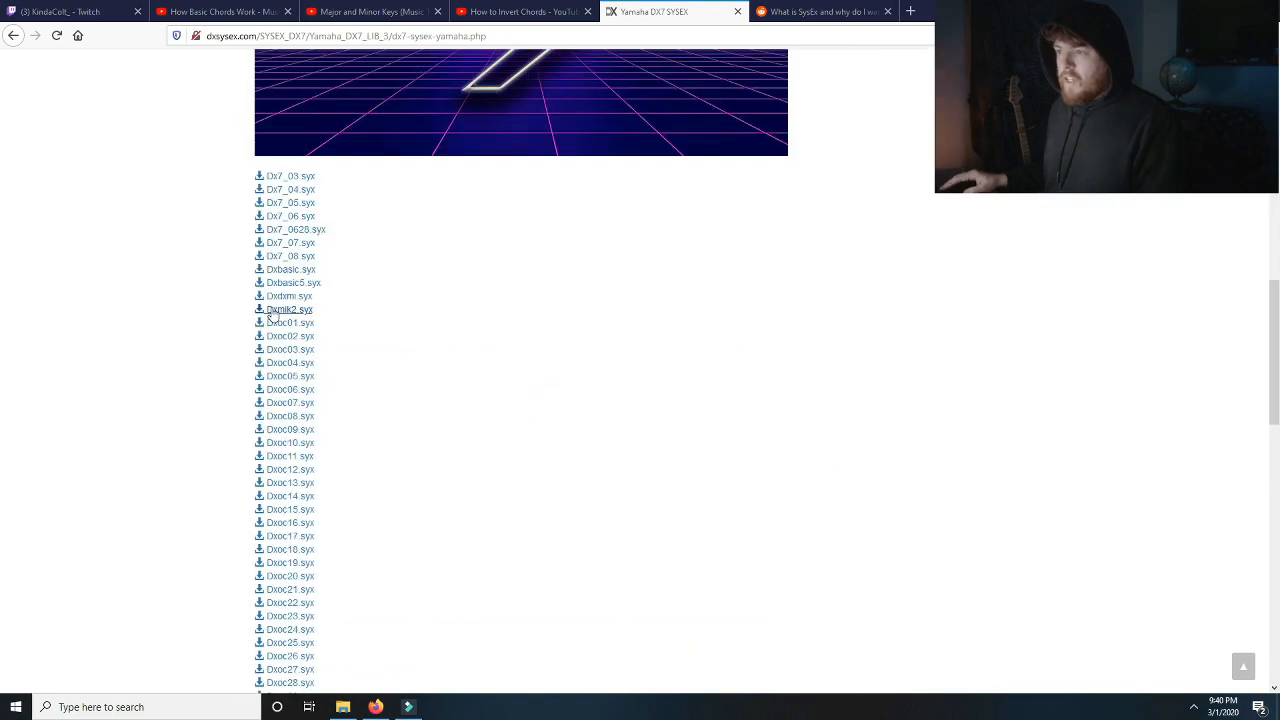
scroll(down, 3)
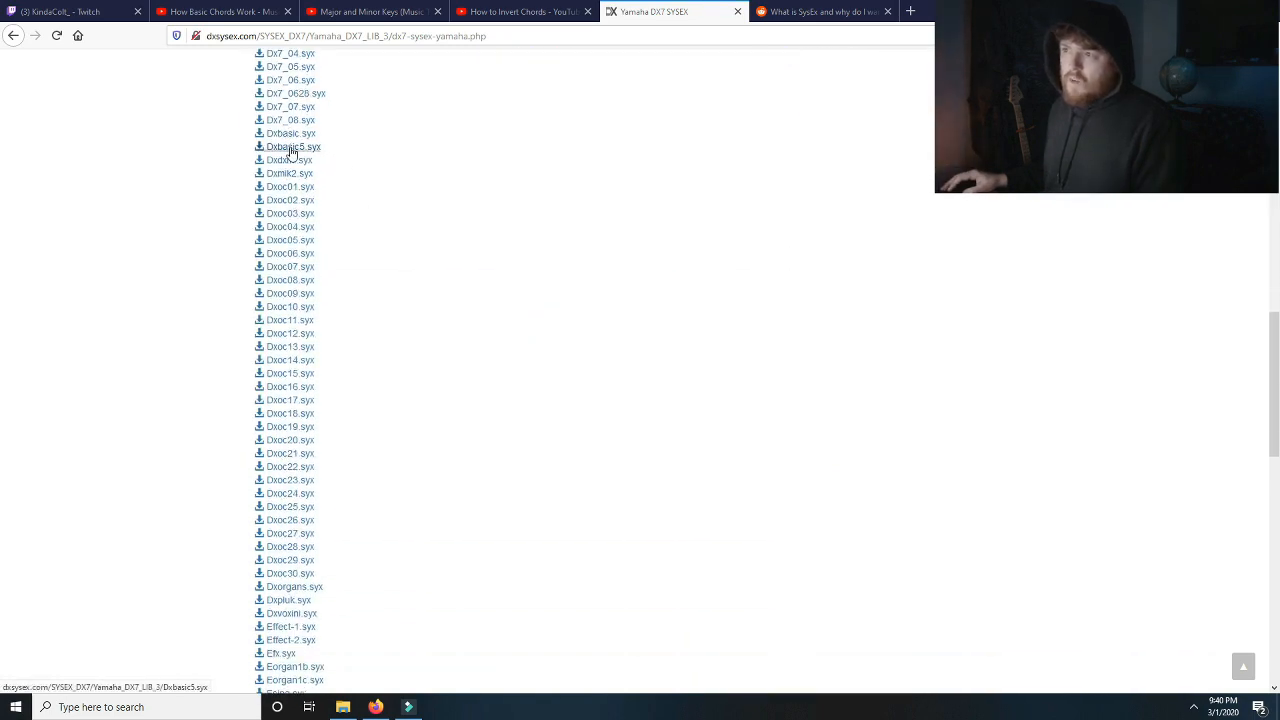
click(291, 146)
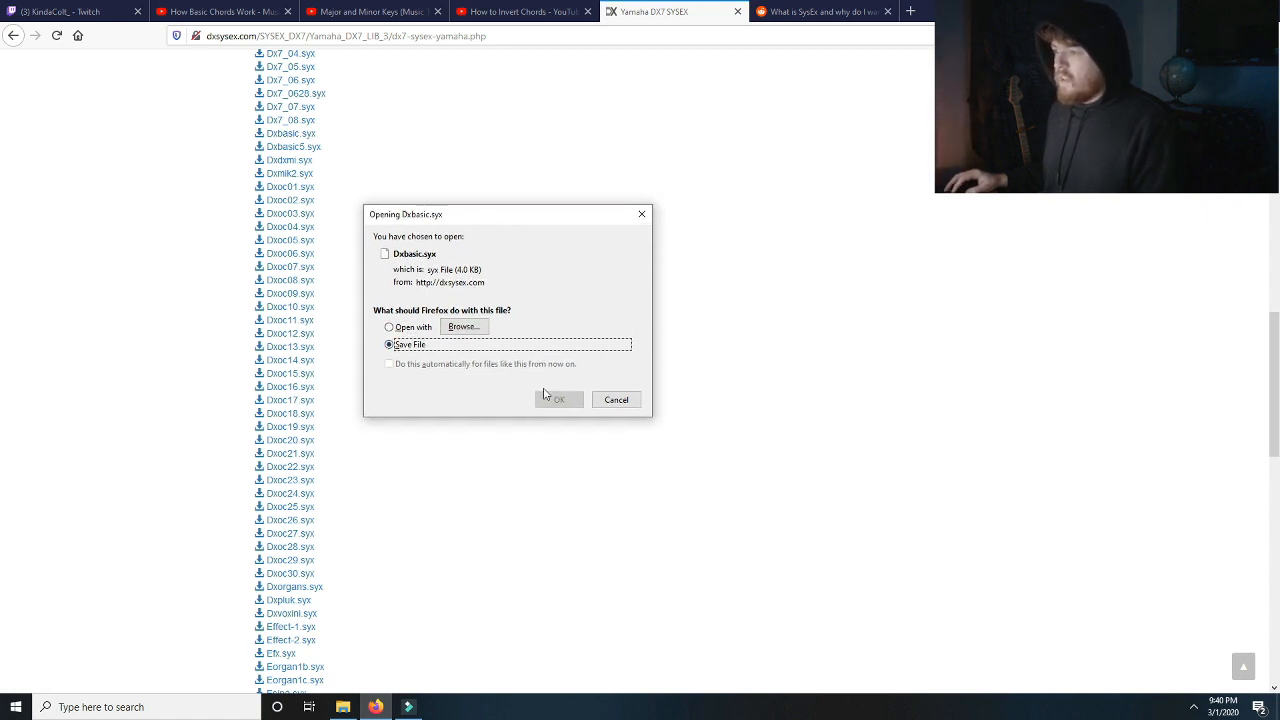
- Save Dxbasic.syx to disk and locate it in the Downloads folder
click(558, 399)
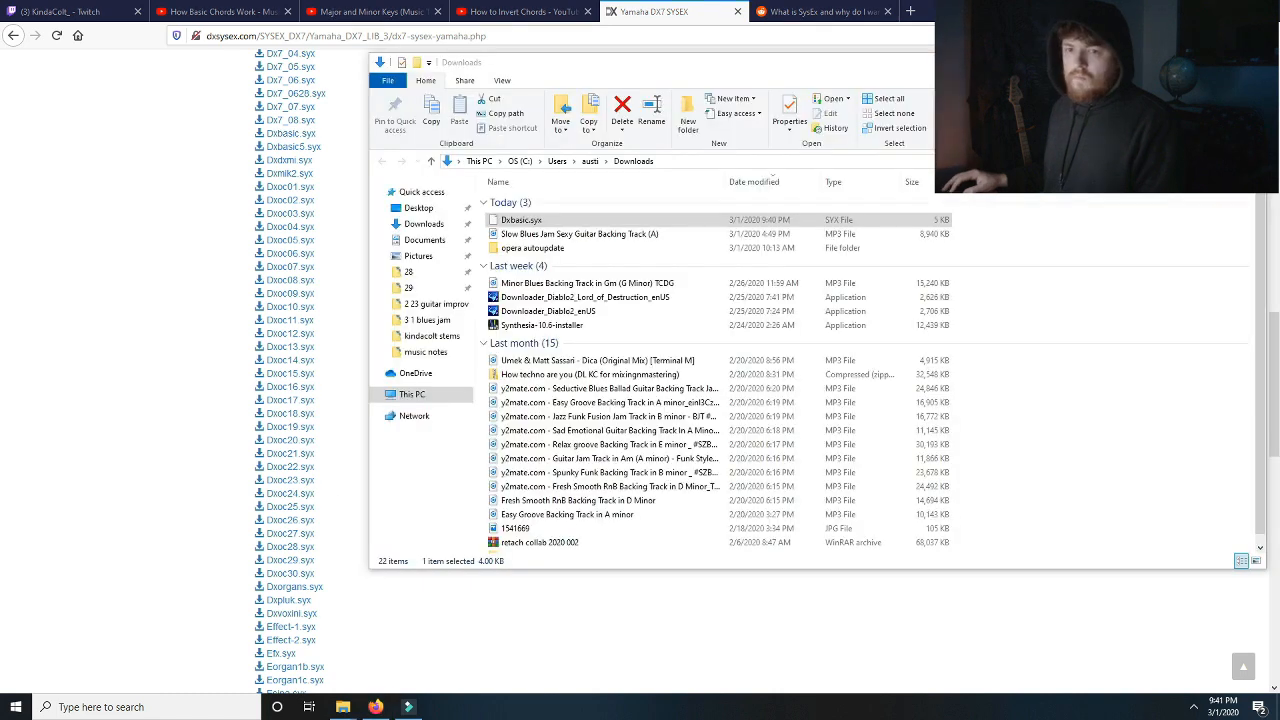
click(520, 219)
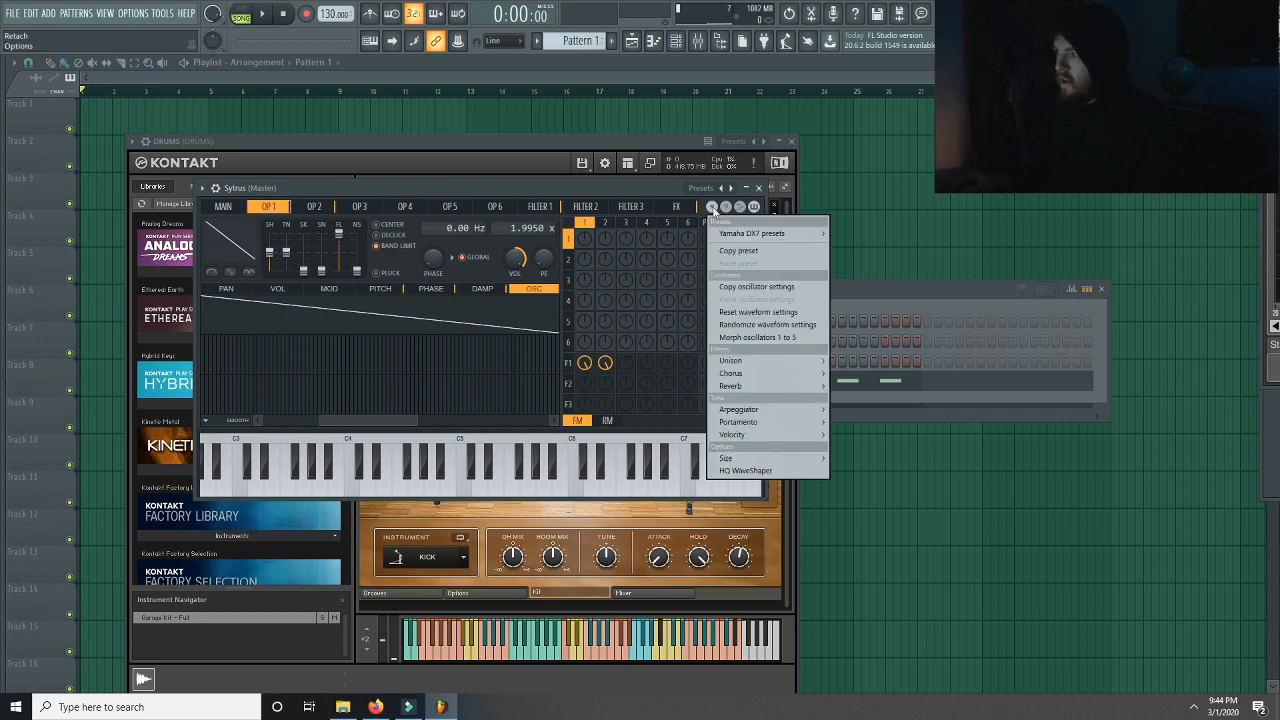
mouse_move(751, 233)
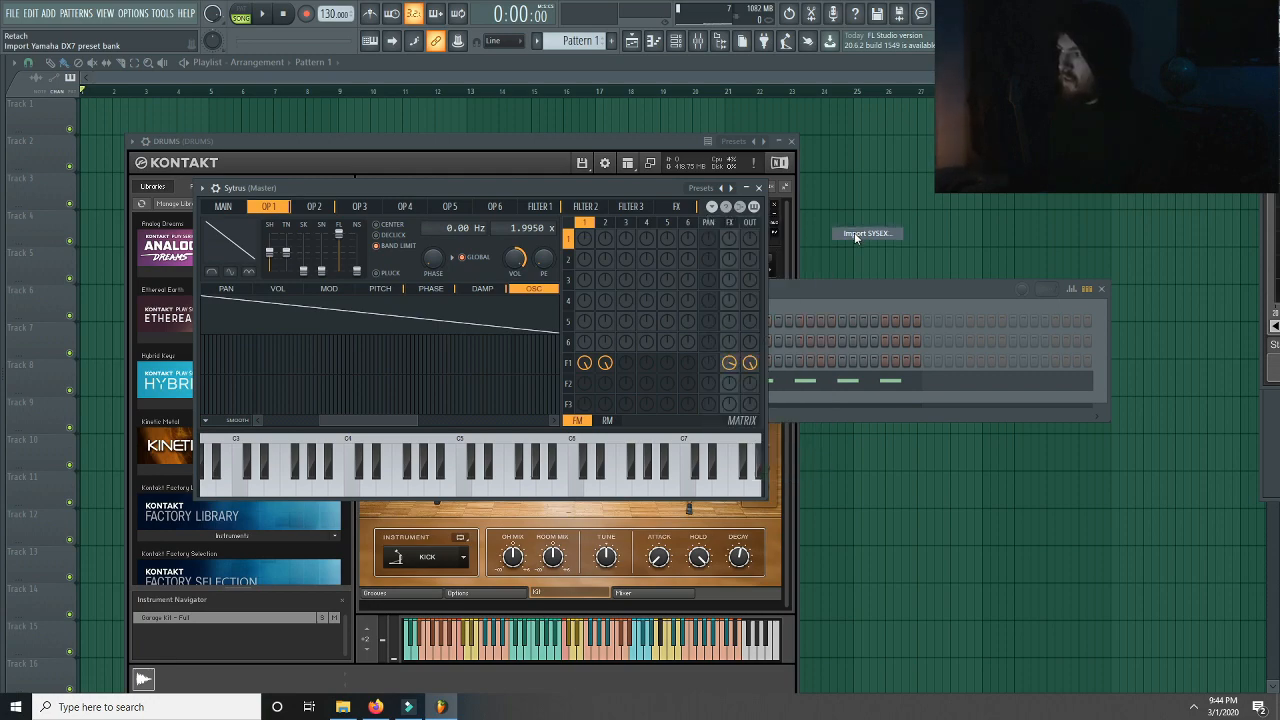
- Start Import SYSEX from Sytrus's Yamaha DX7 presets menu
click(865, 233)
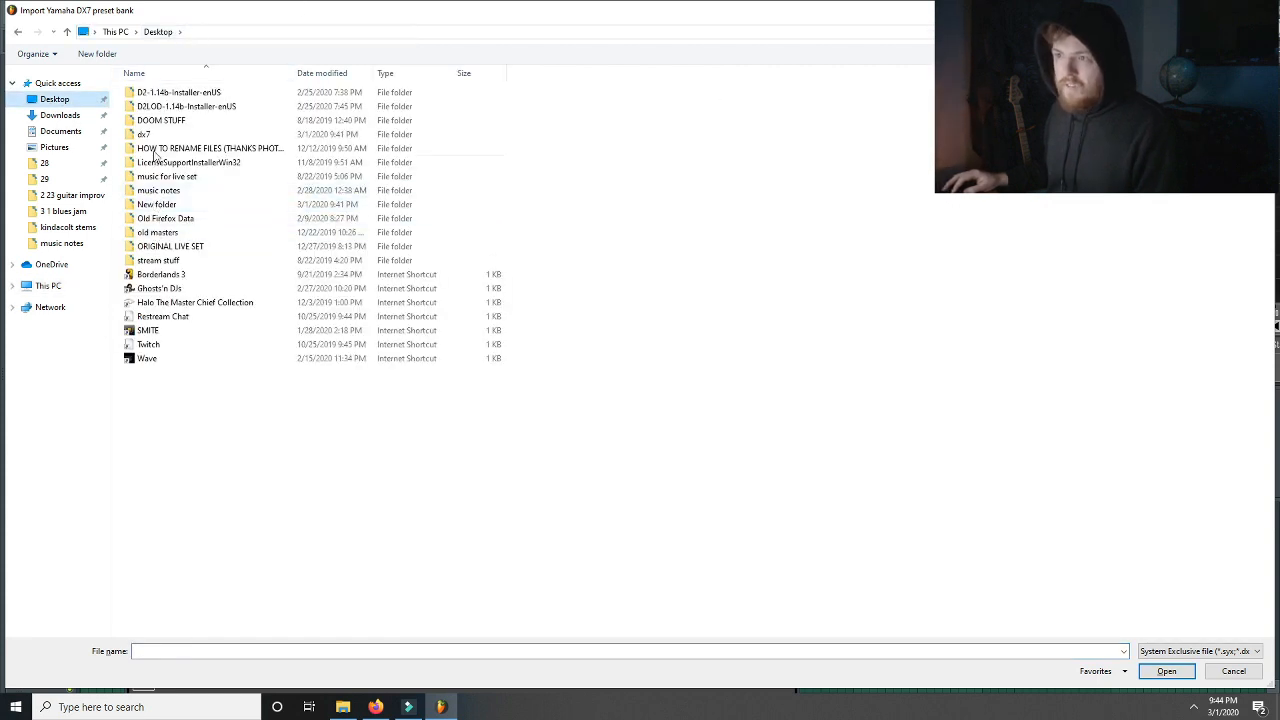
- Import Dxbasic.syx from the Desktop dx7 folder into Sytrus
double_click(143, 134)
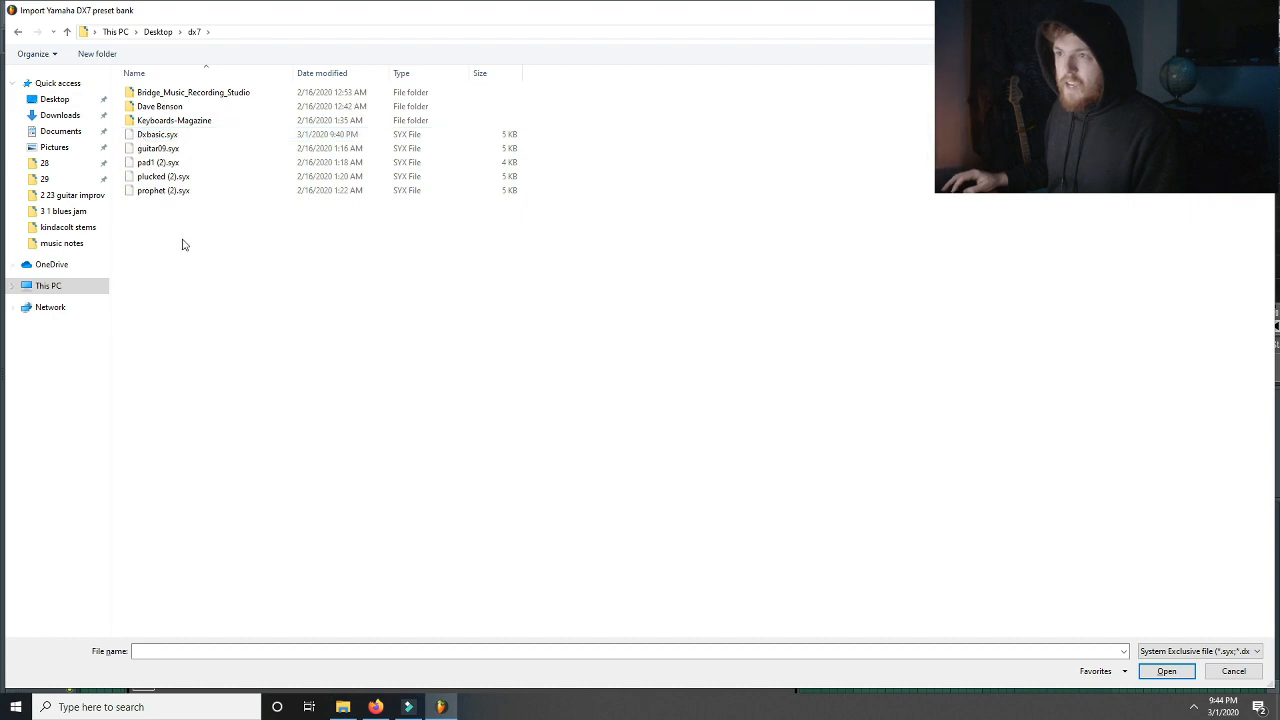
click(158, 134)
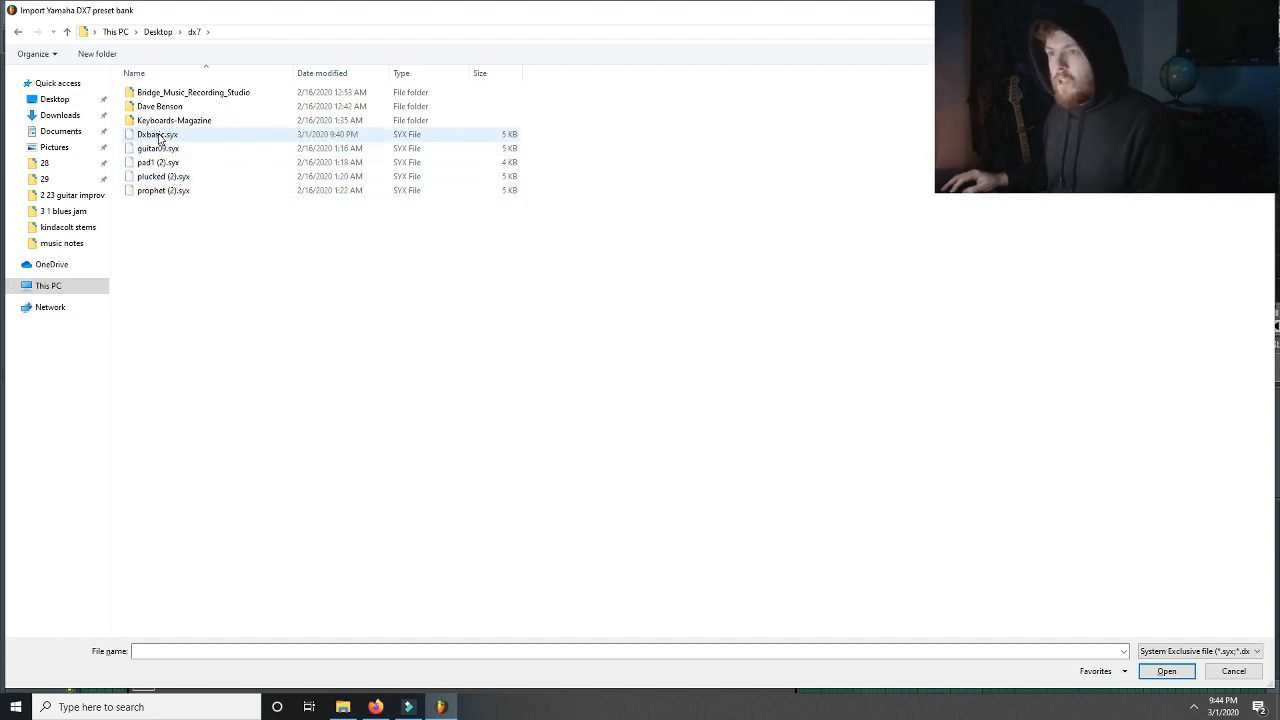
mouse_move(157, 134)
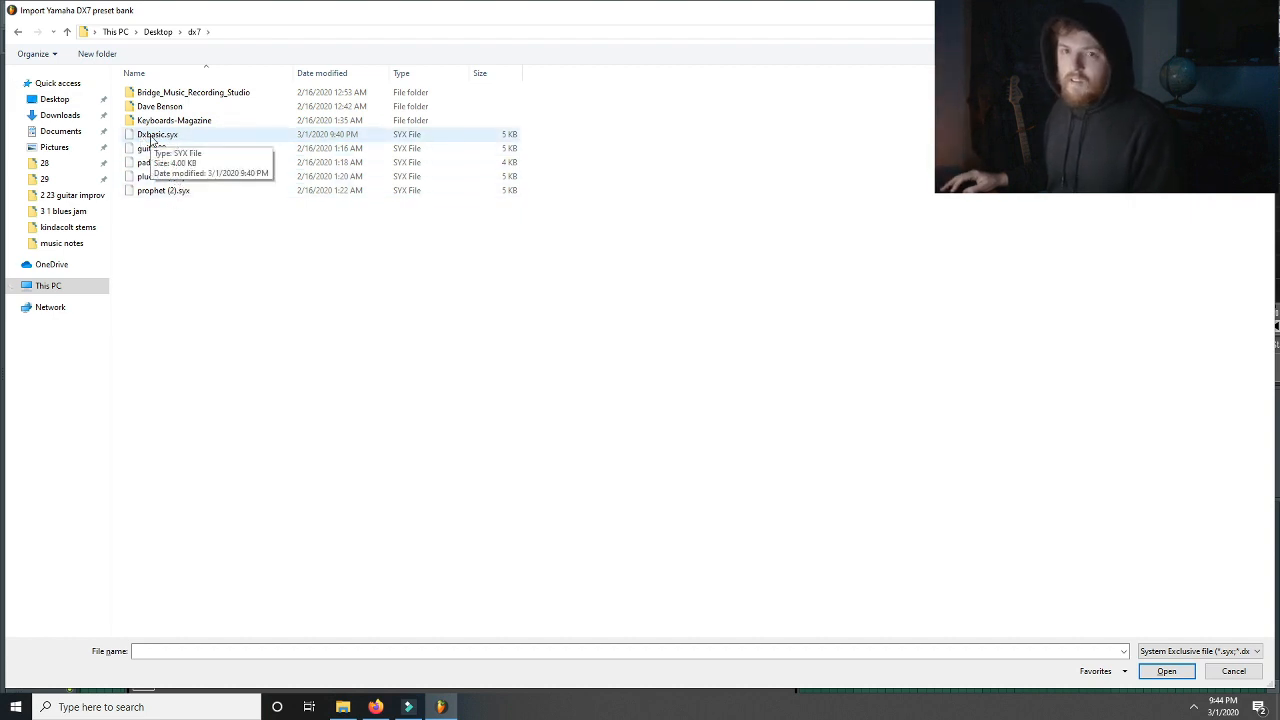
click(157, 134)
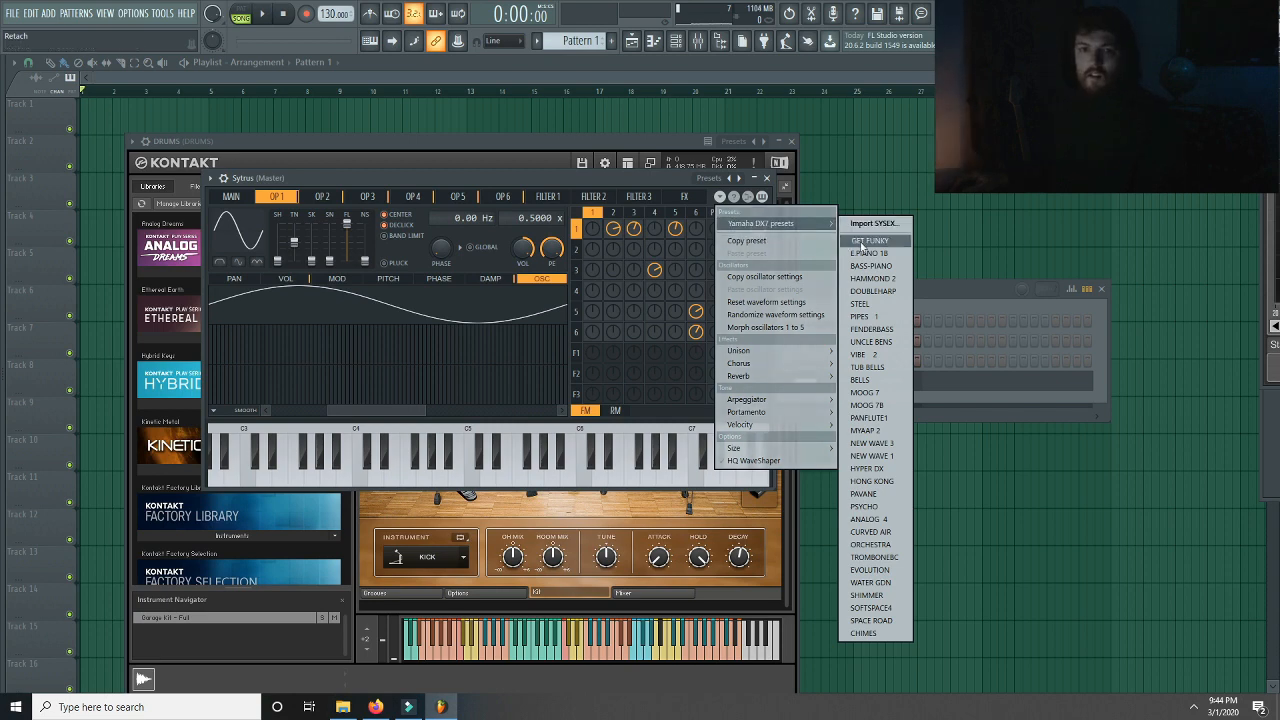
mouse_move(870, 342)
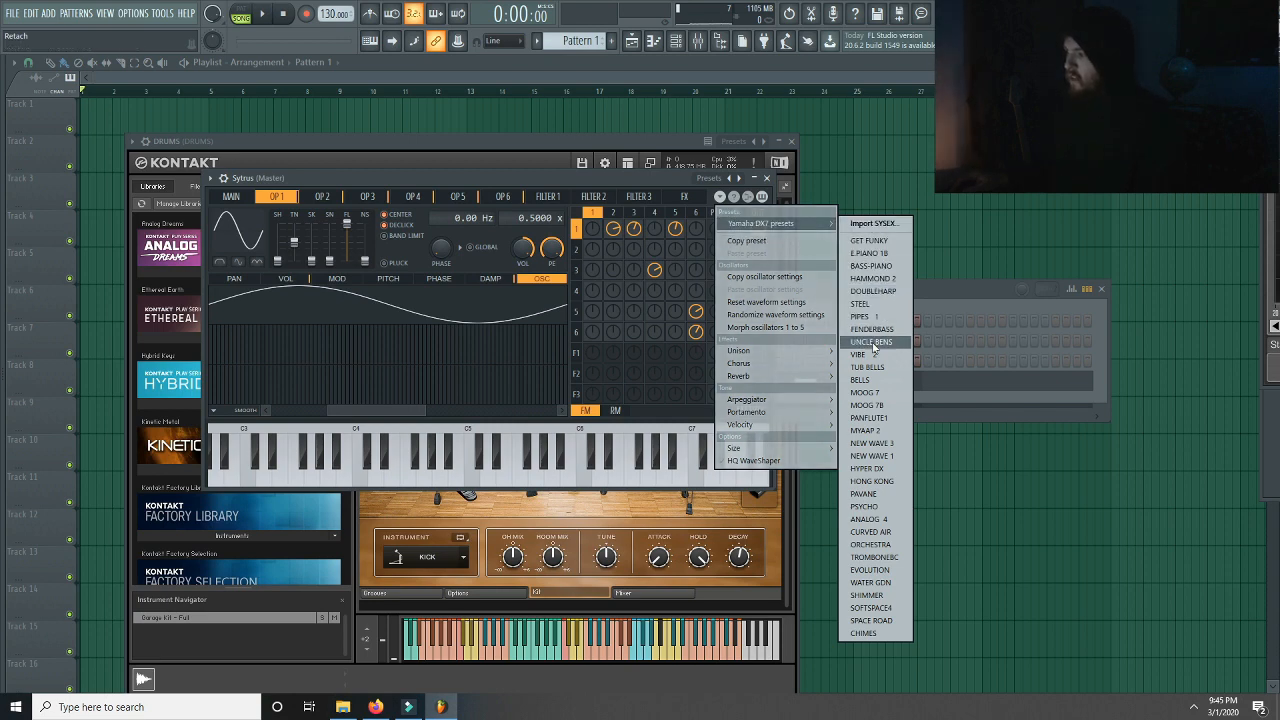
mouse_move(870, 544)
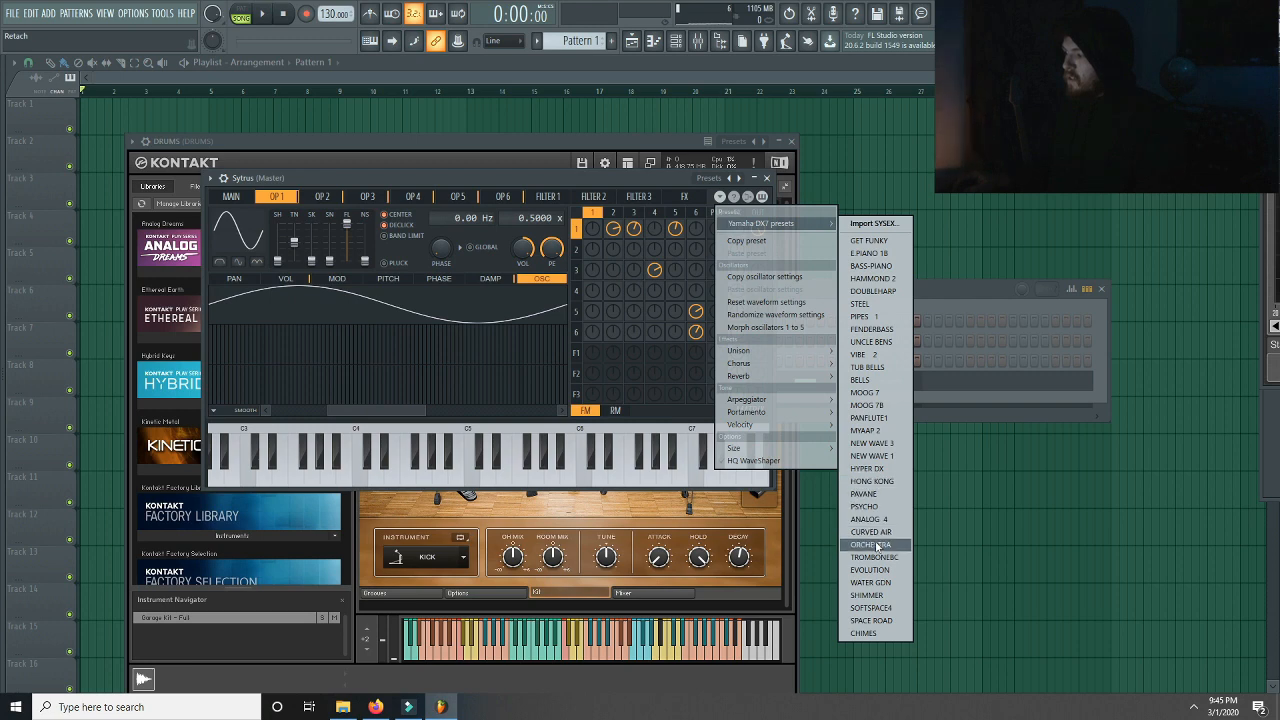
mouse_move(867, 304)
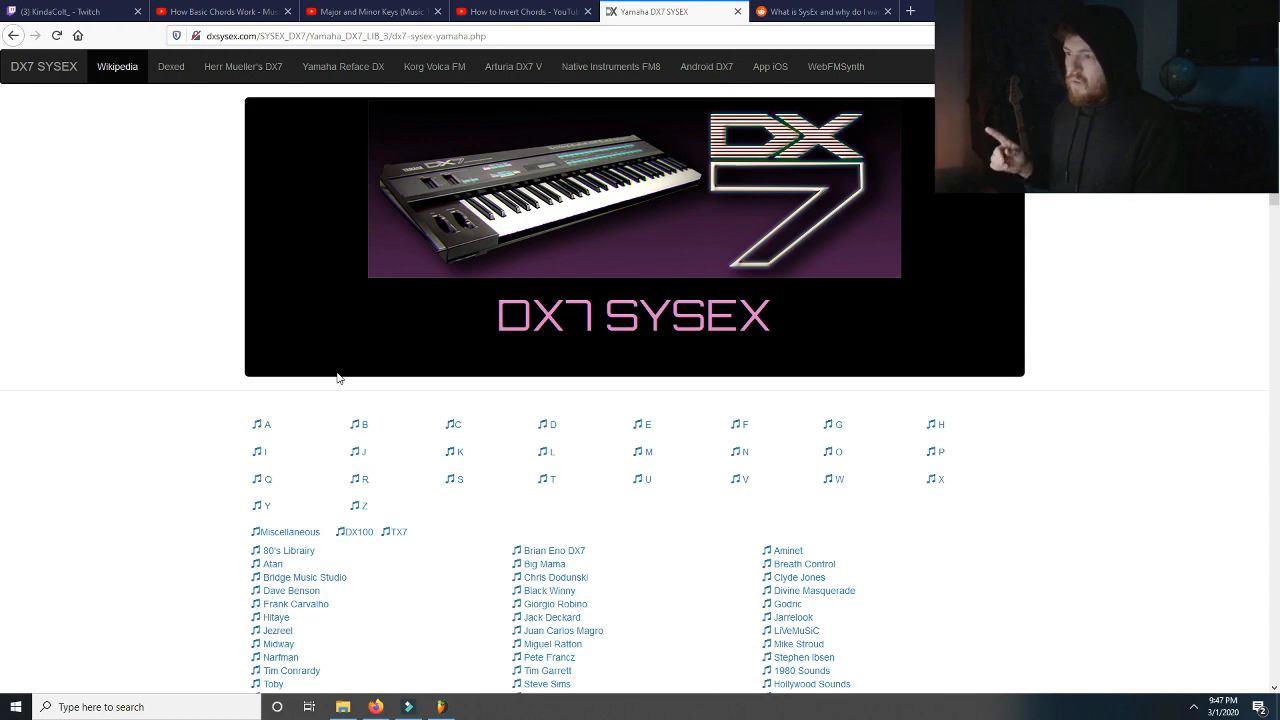
- Scroll through the .syx bank links on the dxsysex.com Yamaha DX7 page
scroll(down, 3)
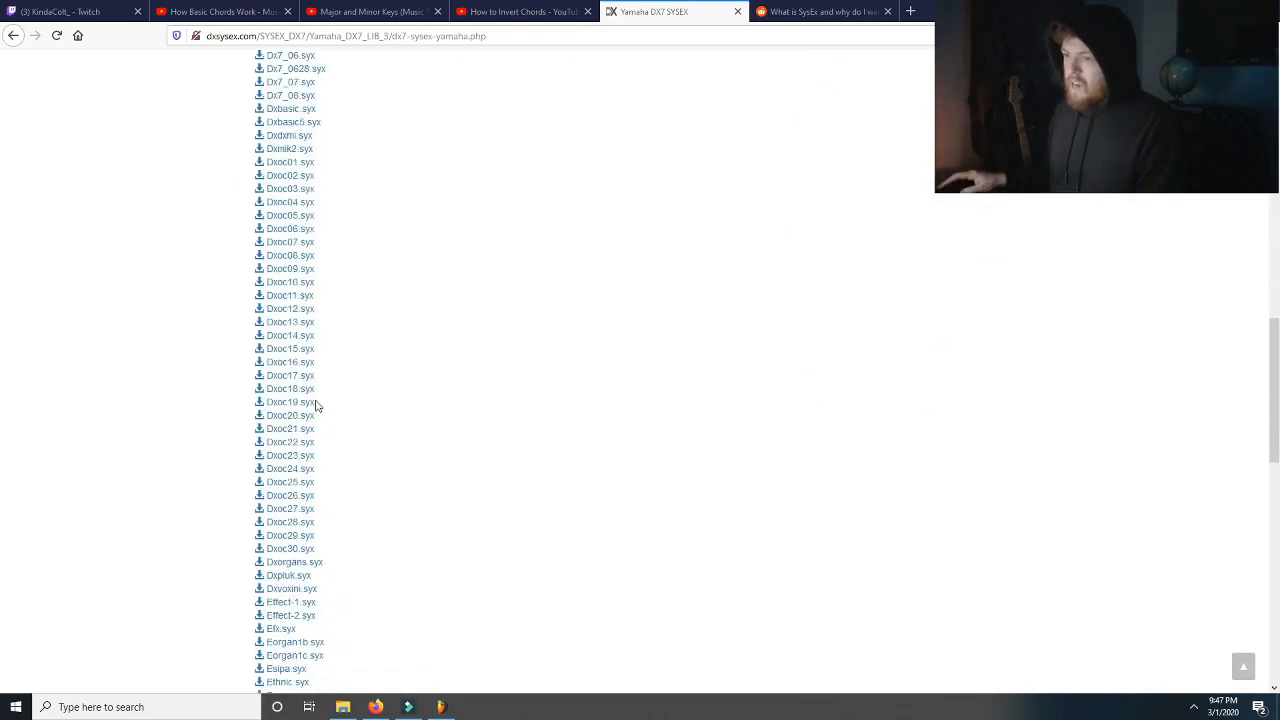
scroll(down, 3)
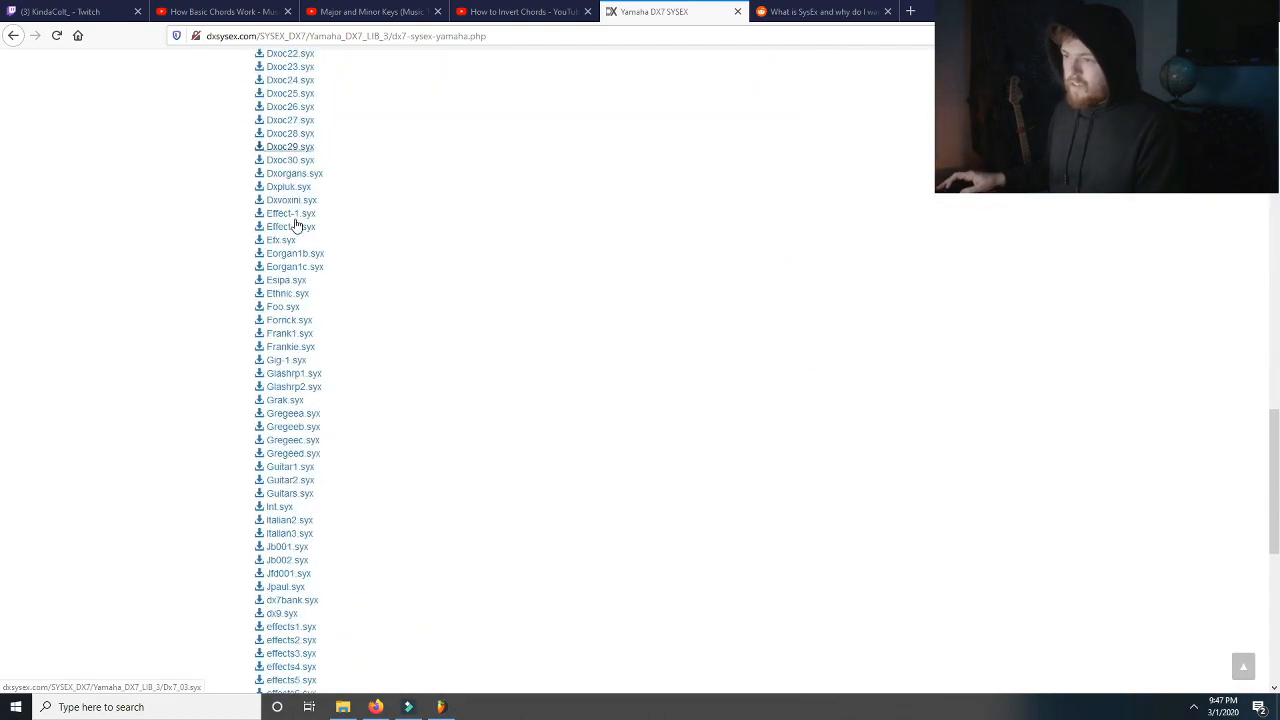
scroll(up, 3)
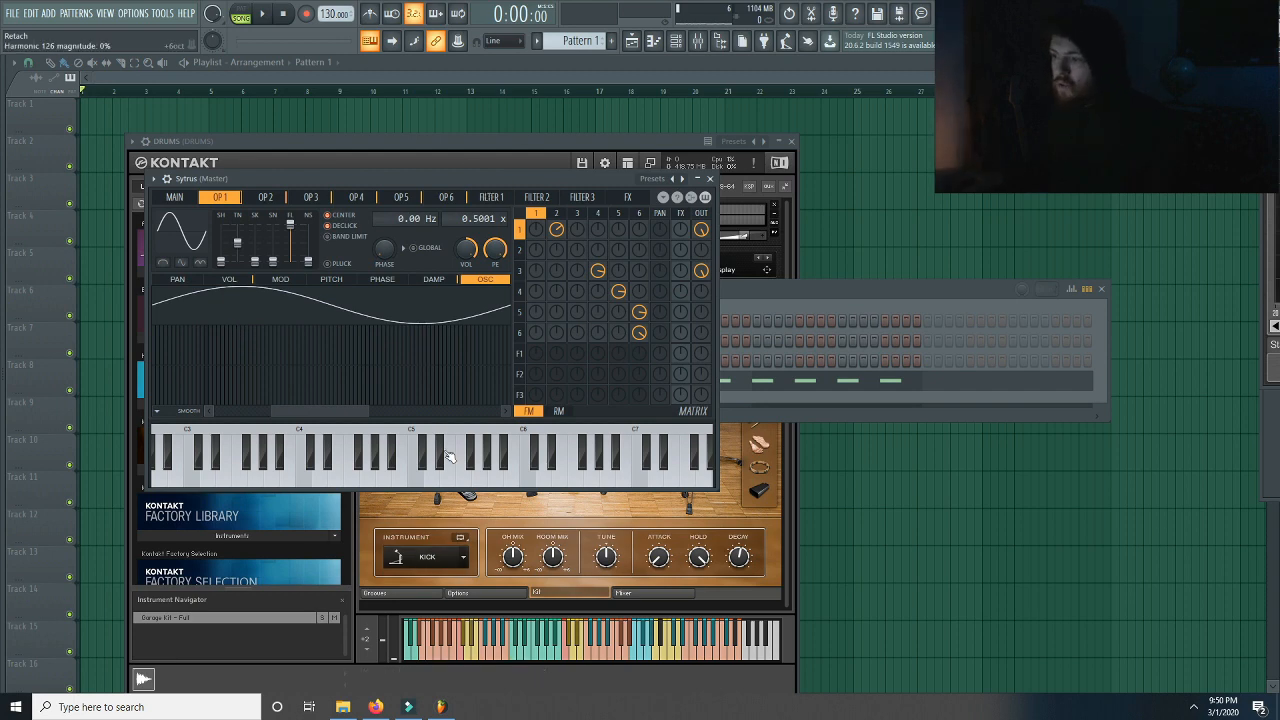
- Audition the loaded DX7 preset on Sytrus's keyboard and view the OP 4 settings
click(330, 460)
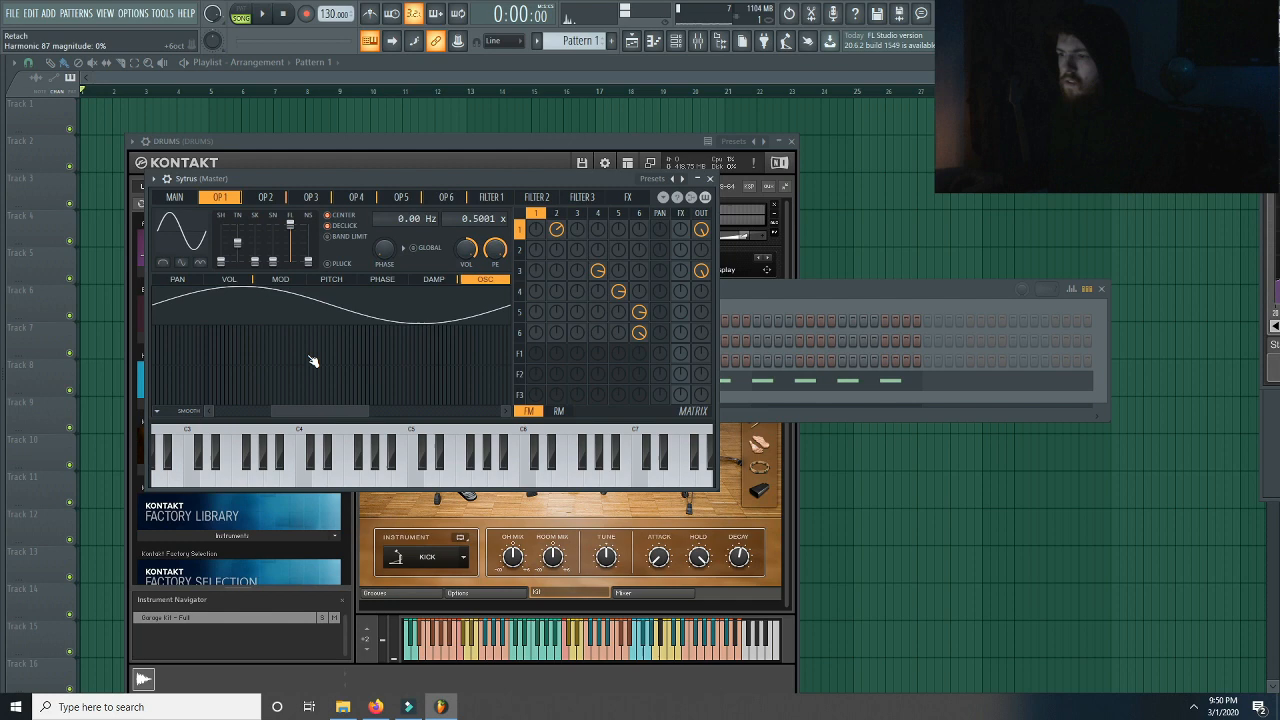
click(355, 196)
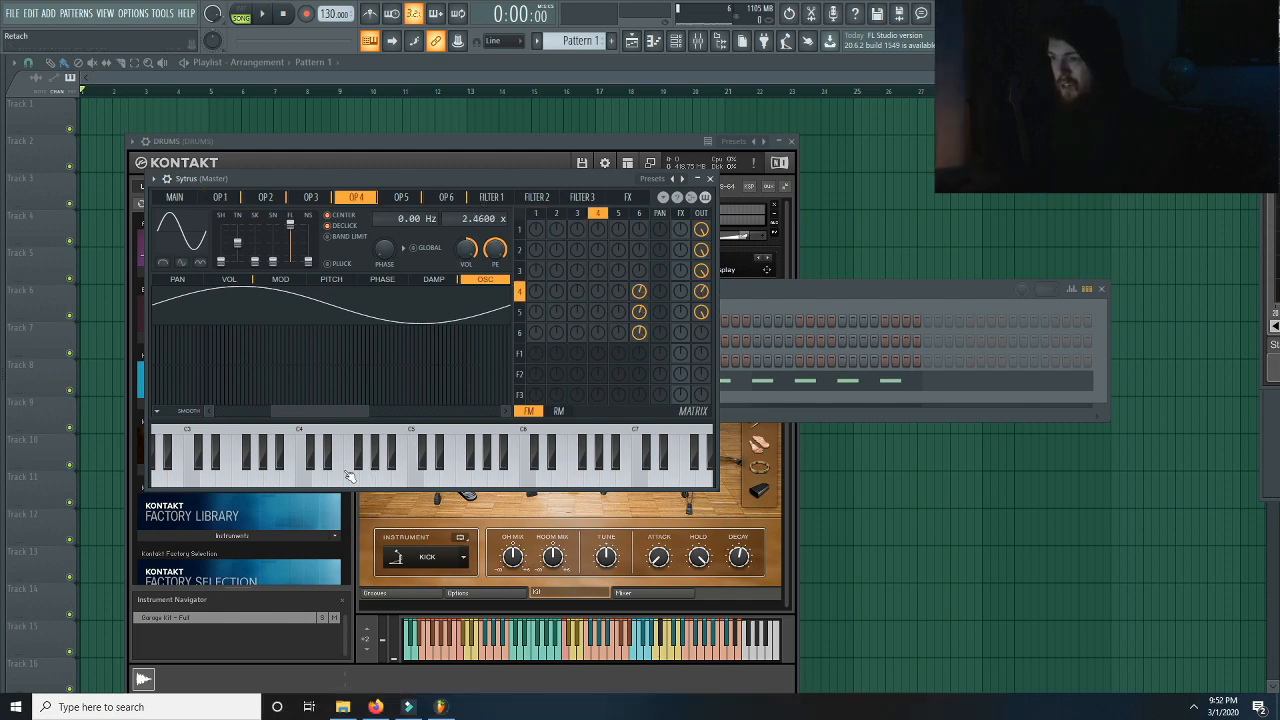
click(375, 465)
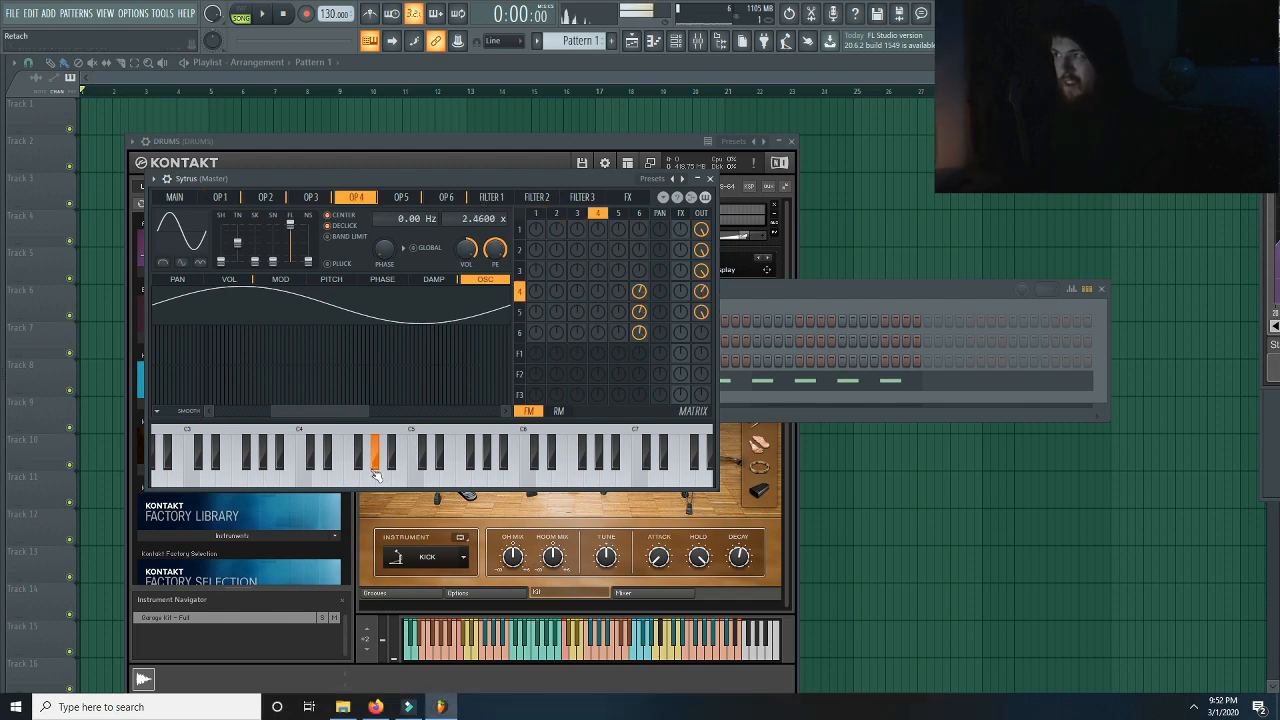
click(560, 470)
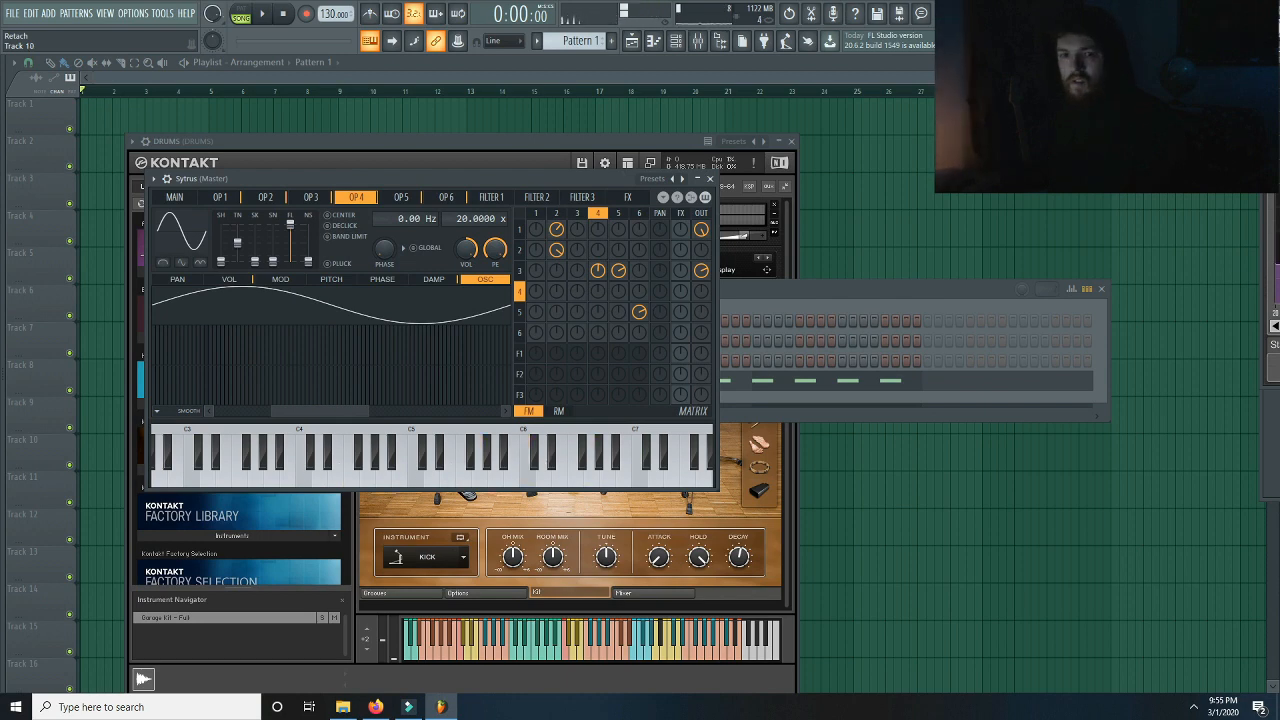
- Play higher, lower and middle notes around C4 to compare the new preset's sound
click(518, 465)
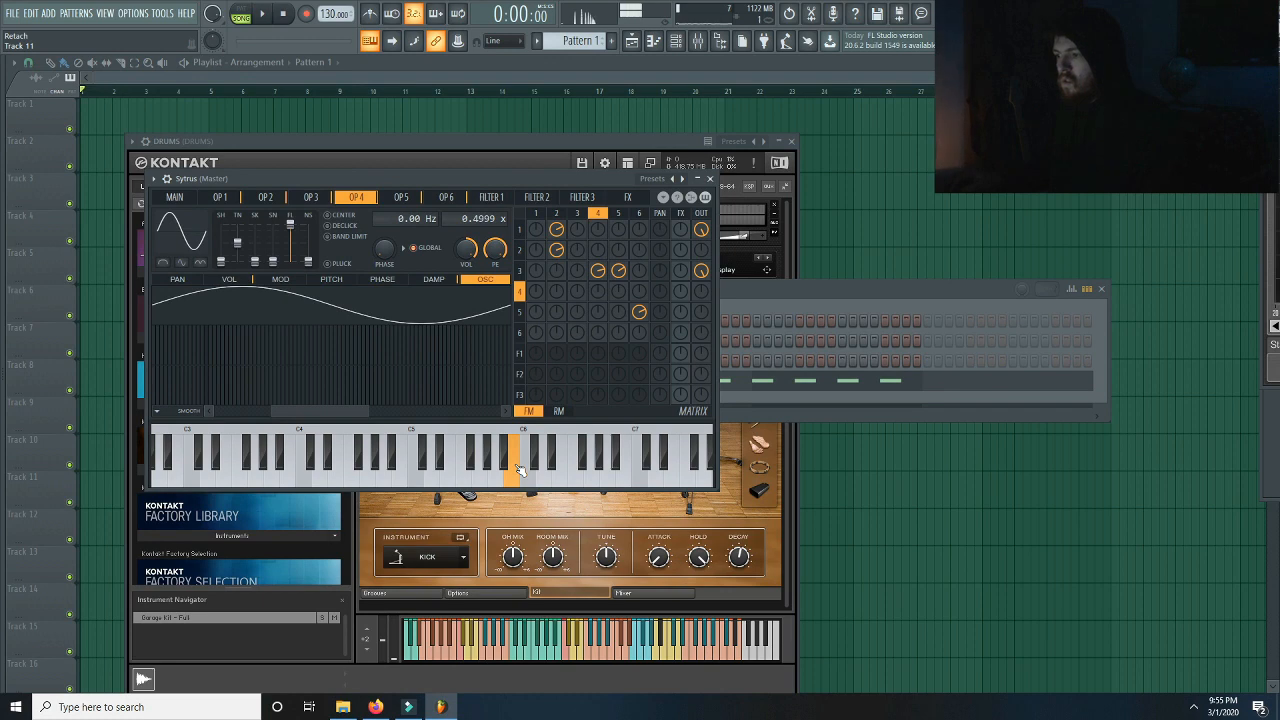
click(430, 470)
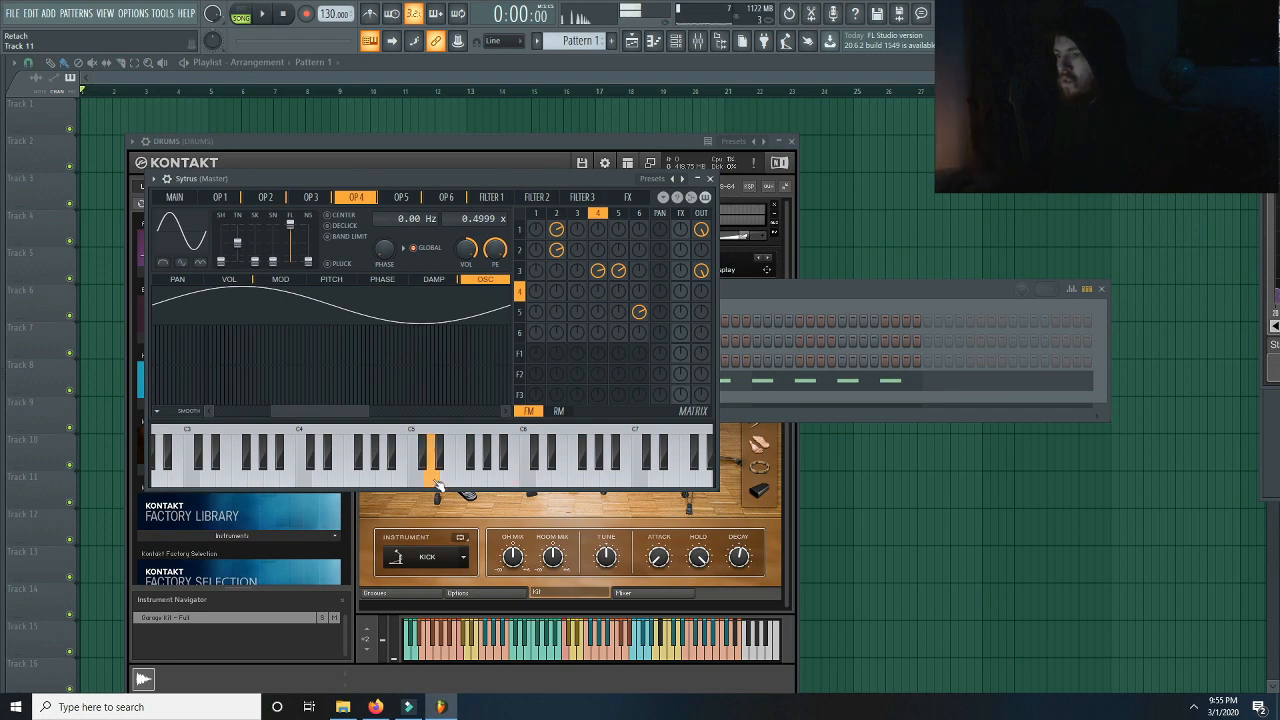
click(338, 465)
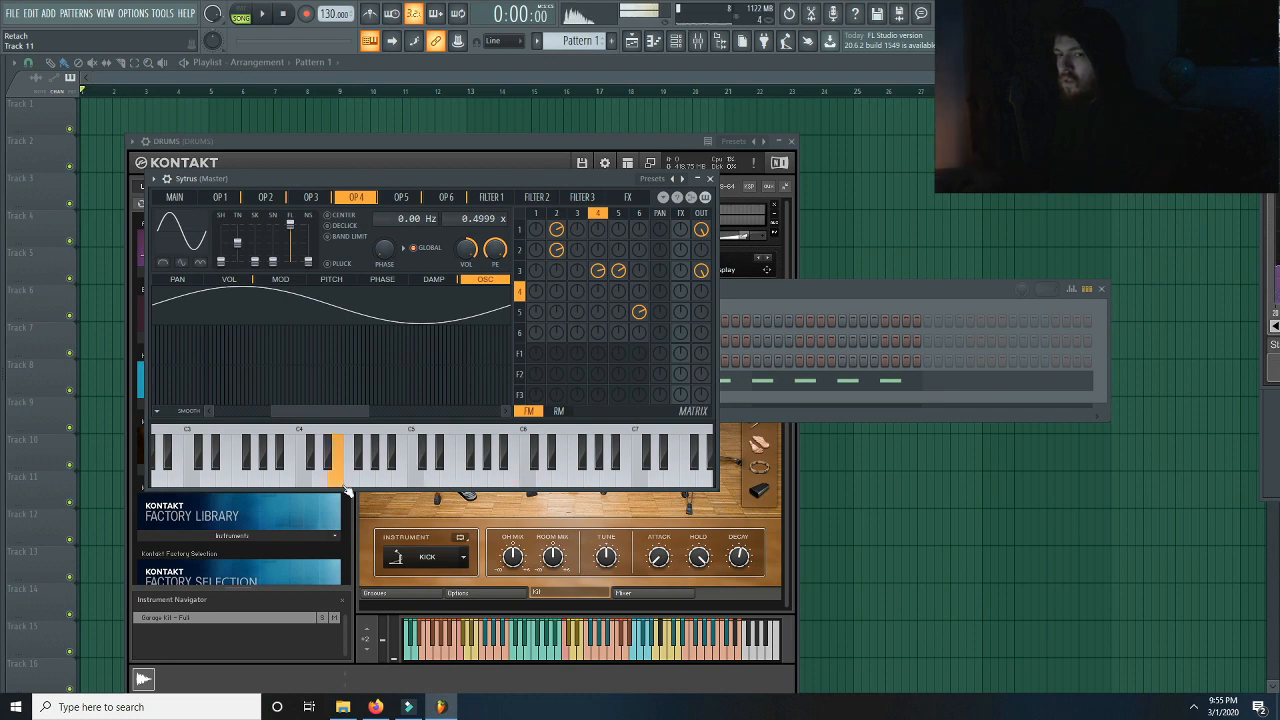